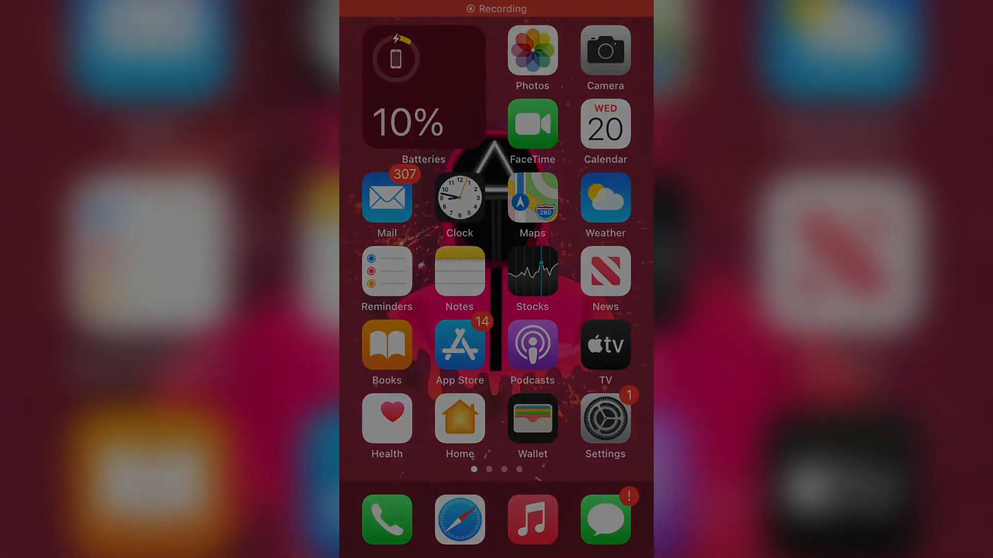
Reach iPhone Storage via General, showing 15.4 GB of 16 GB used with recommendations.
scroll("right", 3)
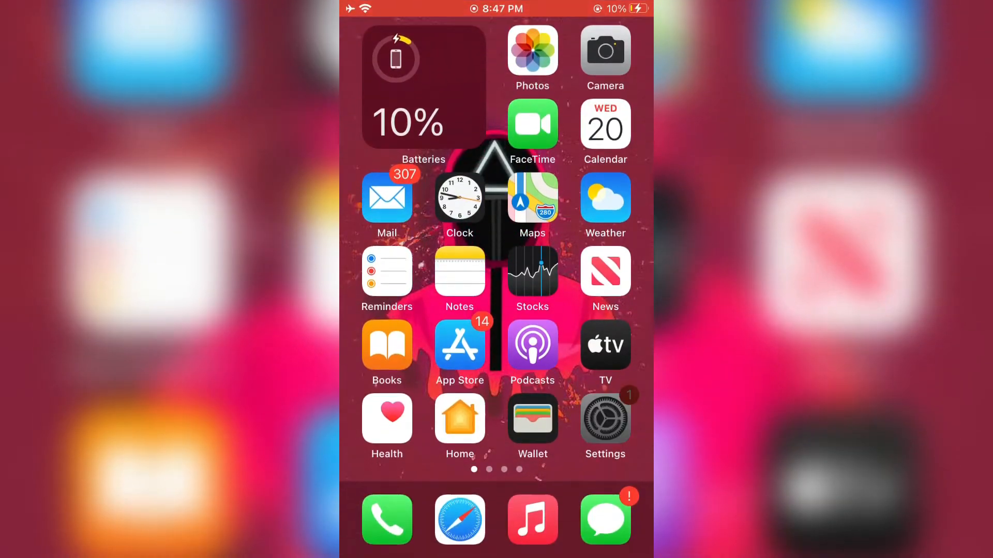
left_click(604, 421)
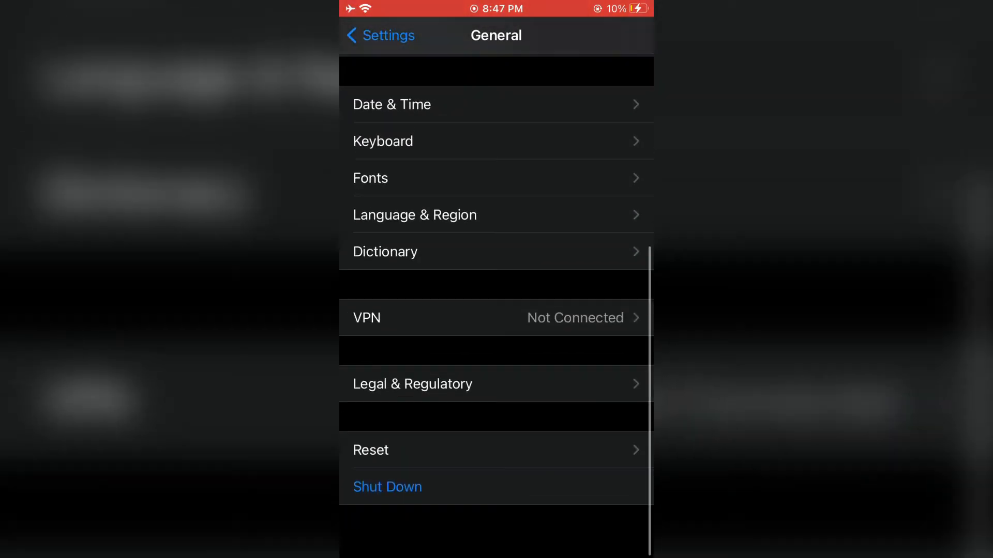
scroll("down", 3)
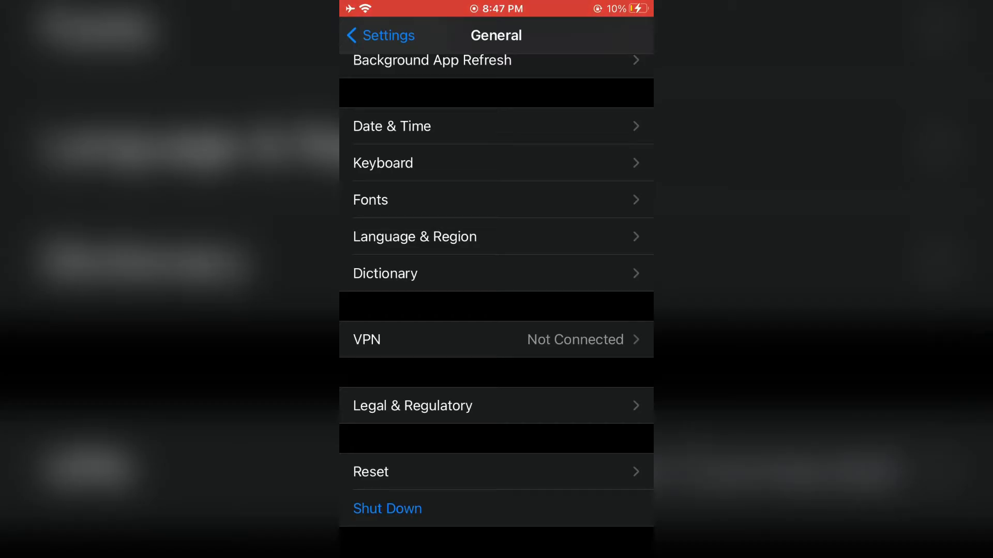
left_click(380, 35)
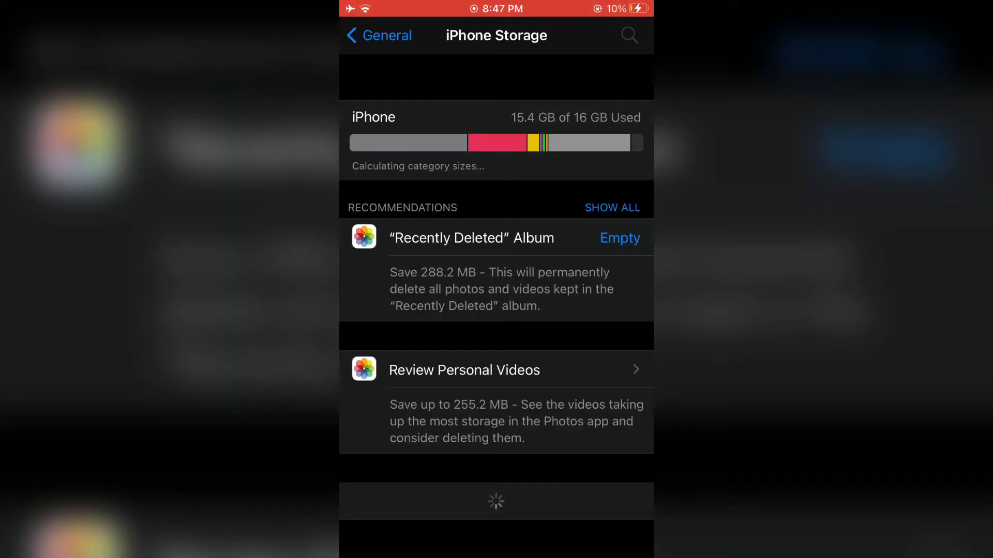
Find Notes by searching 'Not' and offload it while keeping its documents and data.
left_click(628, 35)
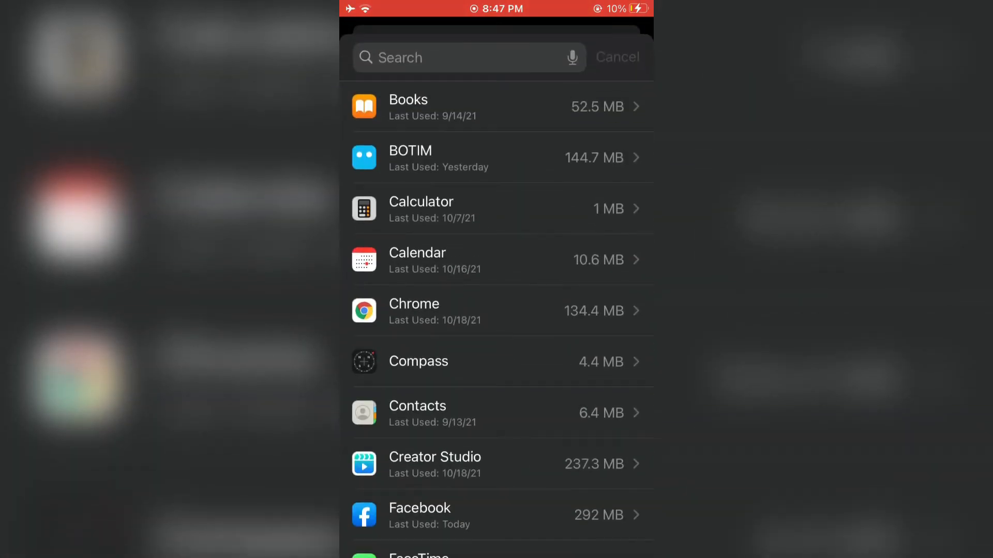
type("Not")
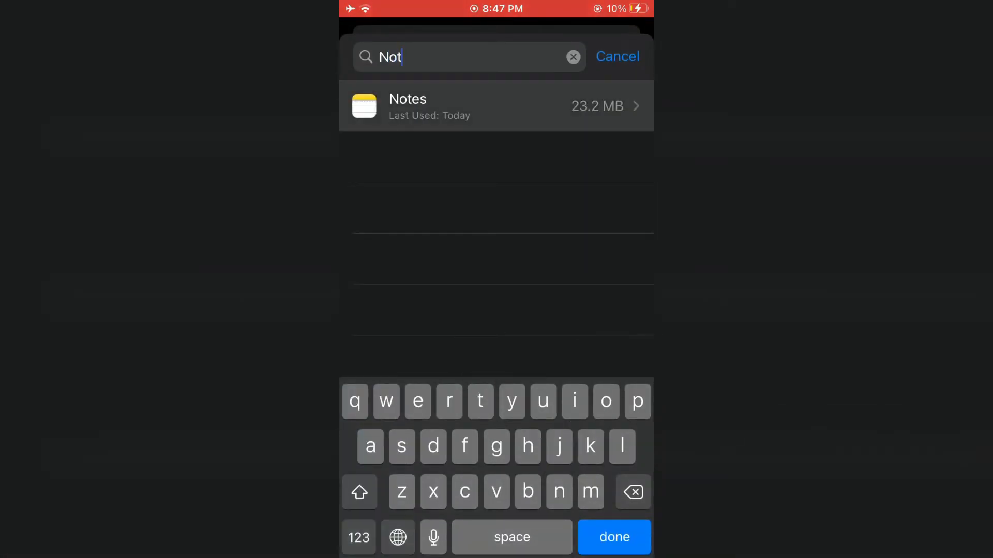
left_click(495, 106)
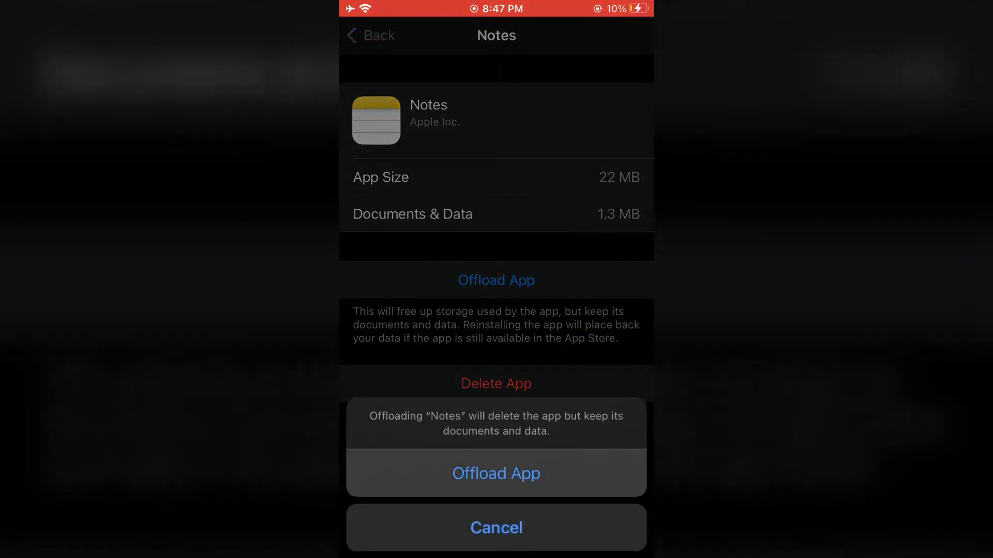
left_click(496, 474)
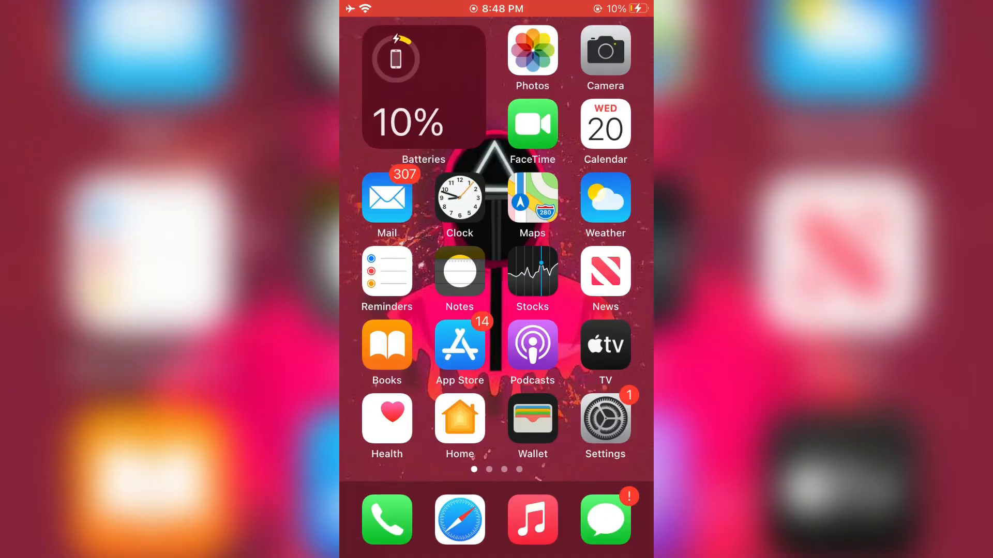
Choose Reset All Settings under General > Reset, reaching the passcode prompt.
left_click(459, 271)
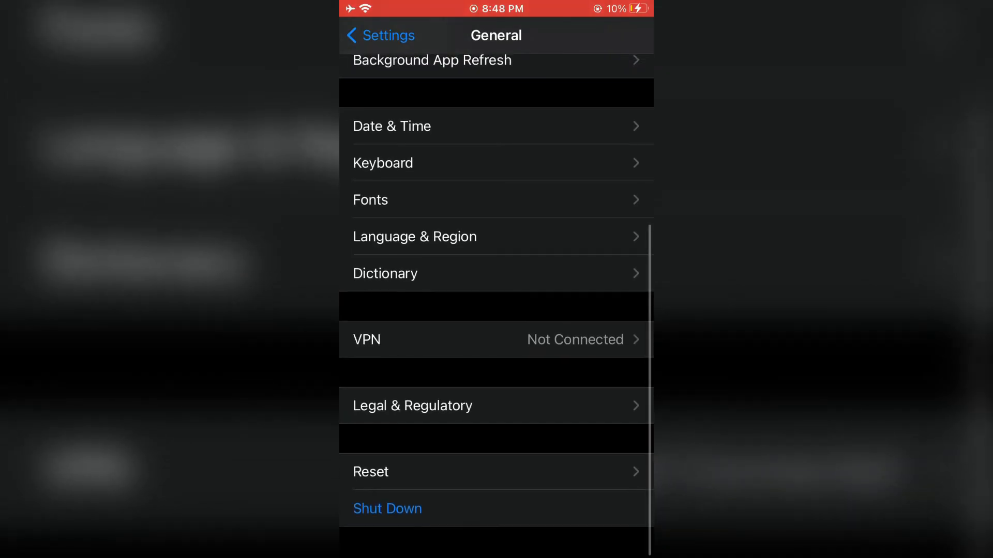
left_click(370, 472)
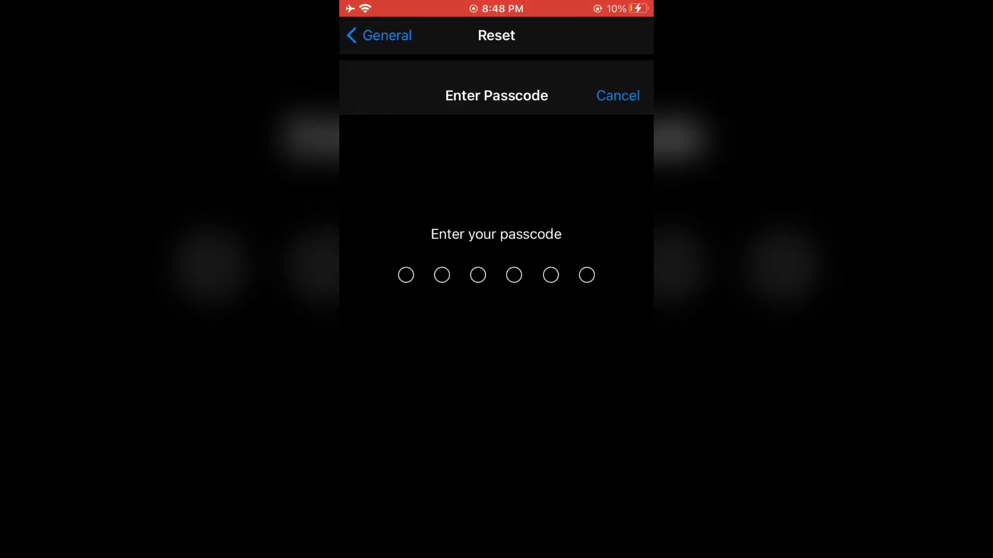